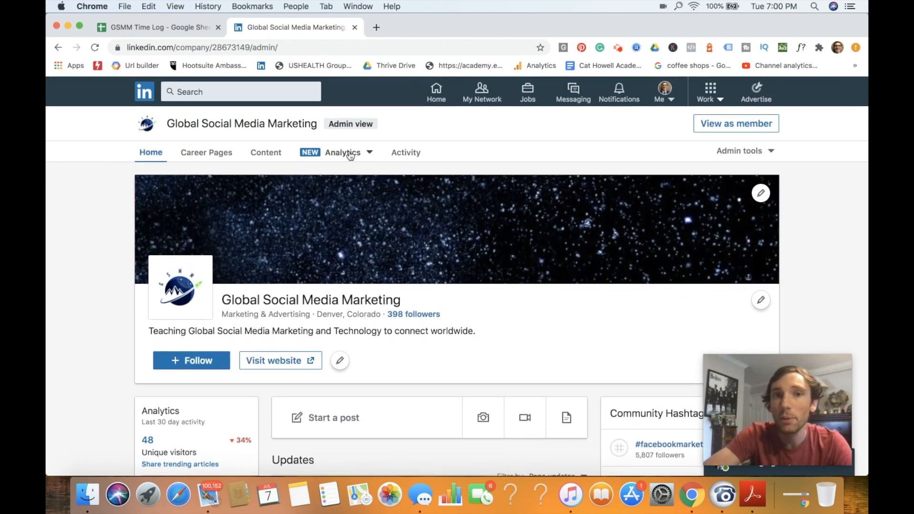
- View the Visitors analytics for Global Social Media Marketing, reviewing highlights, page-view metrics and demographics
left_click(343, 153)
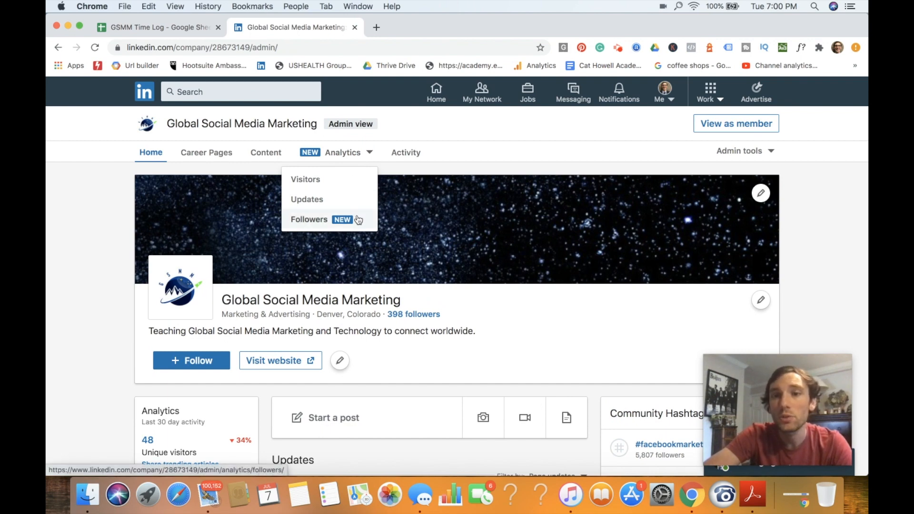
left_click(306, 179)
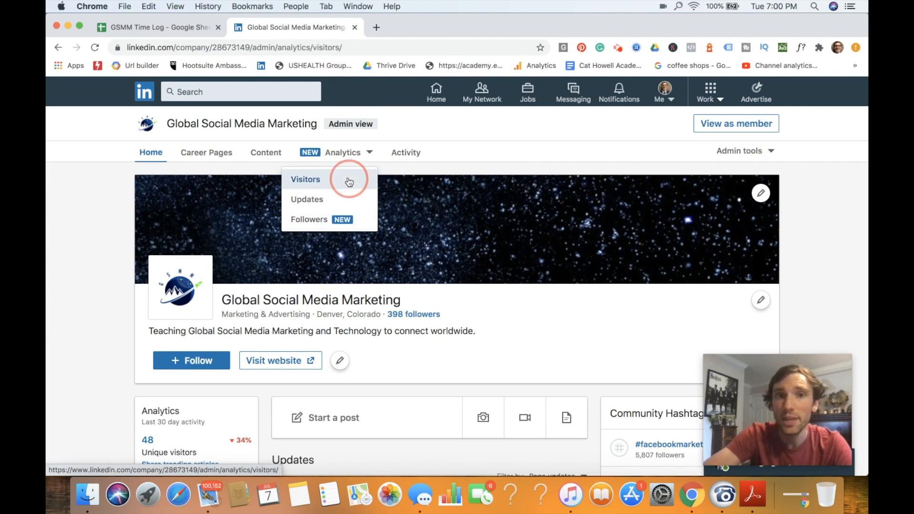
left_click(305, 178)
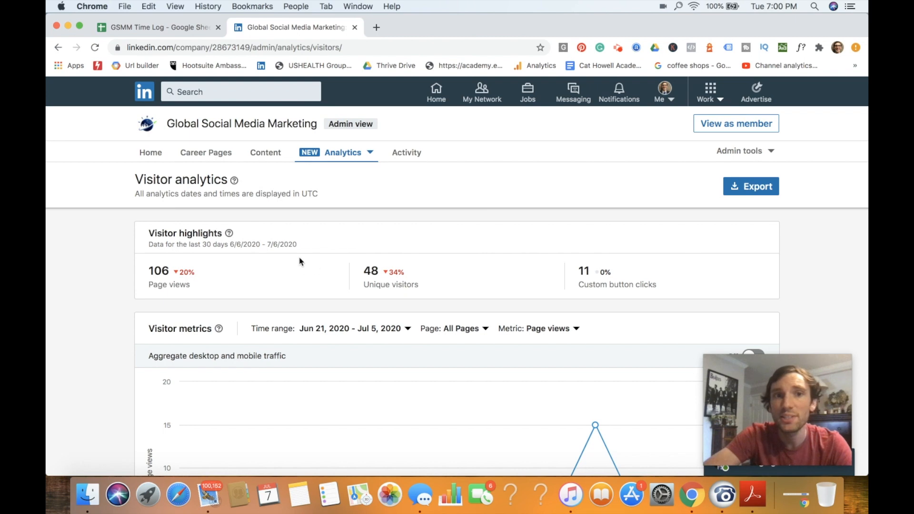
scroll("down", 3)
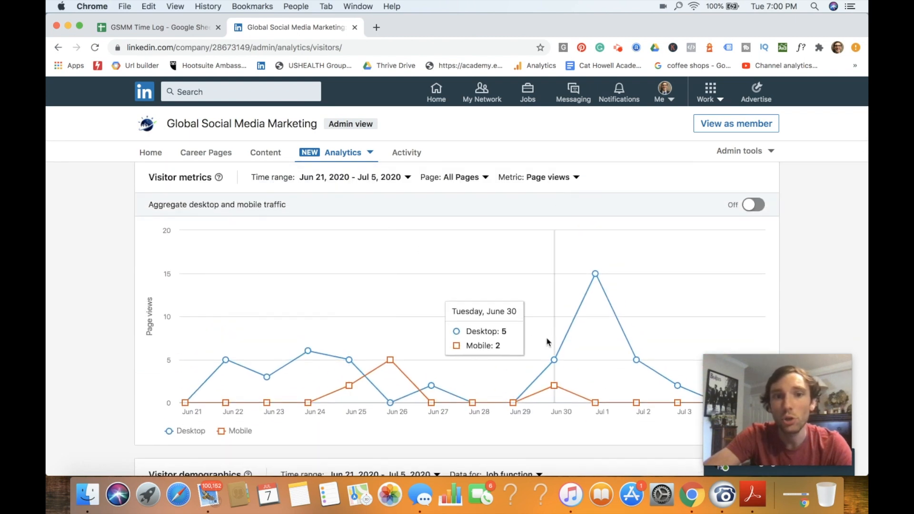
mouse_move(513, 333)
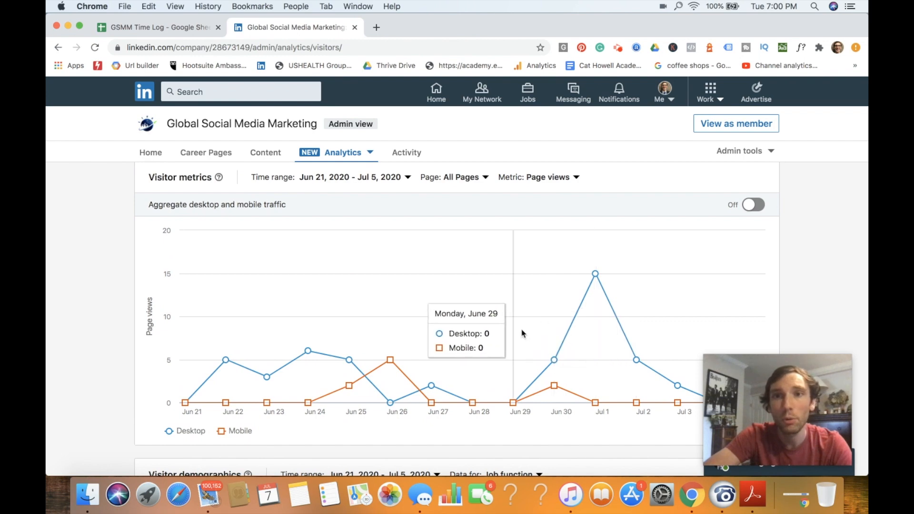
scroll("down", 3)
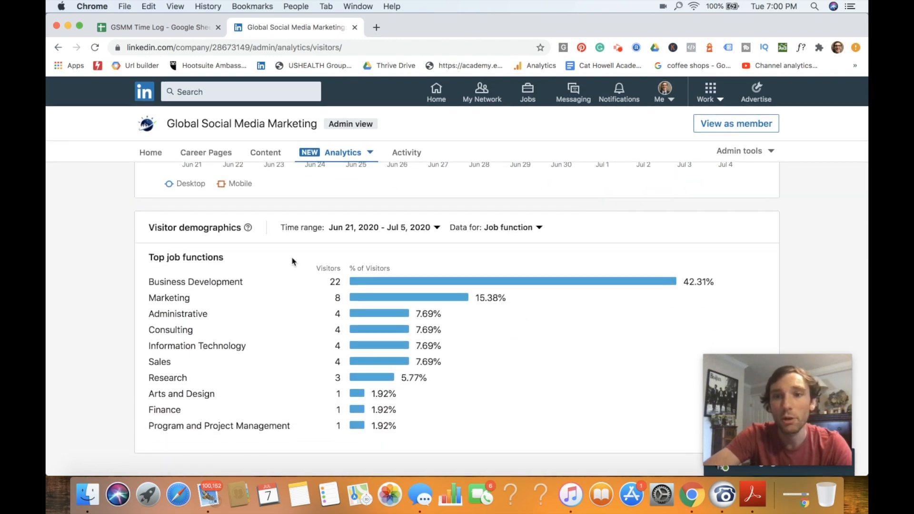
mouse_move(382, 372)
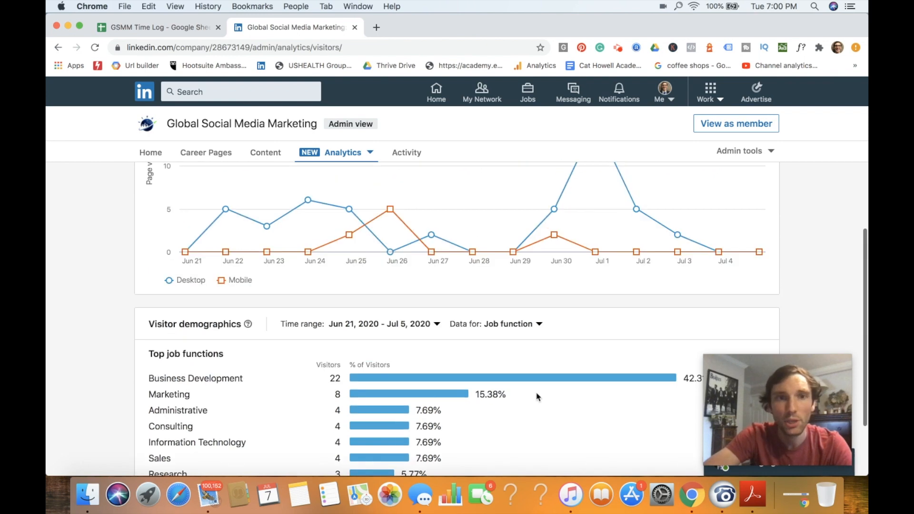
left_click(343, 153)
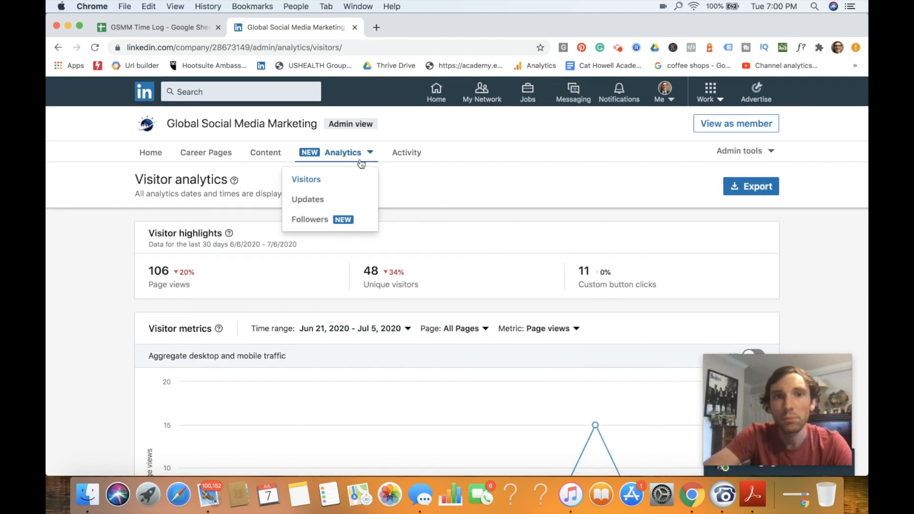
- Switch to Updates analytics and review update highlights and the impressions chart
left_click(307, 198)
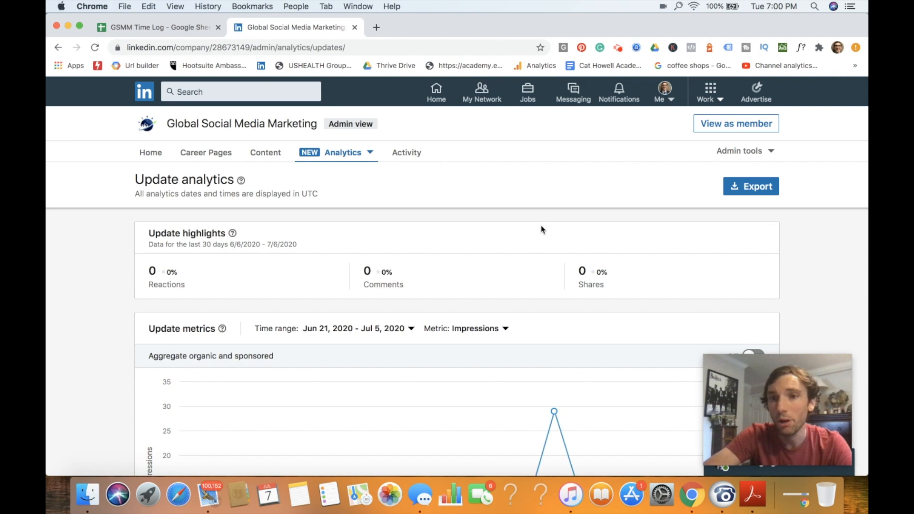
scroll("down", 3)
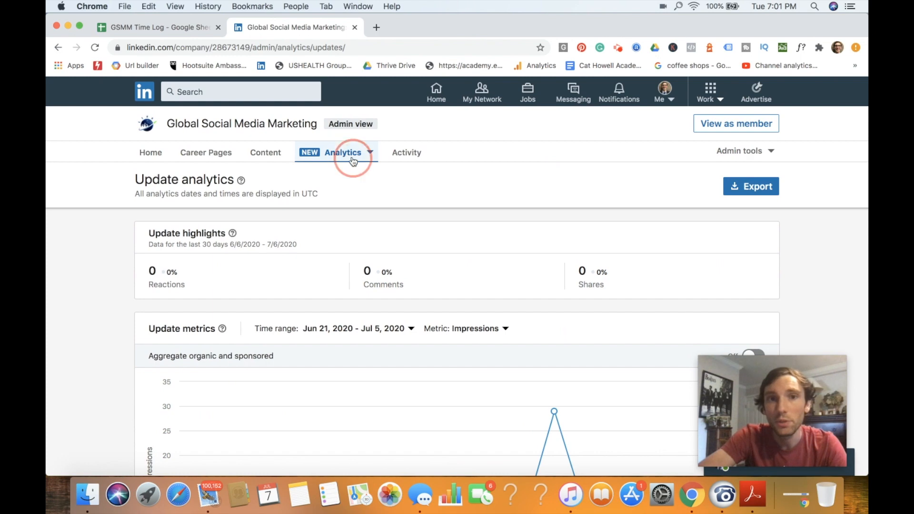
- View Followers analytics down to the recent followers list and location demographics
left_click(343, 152)
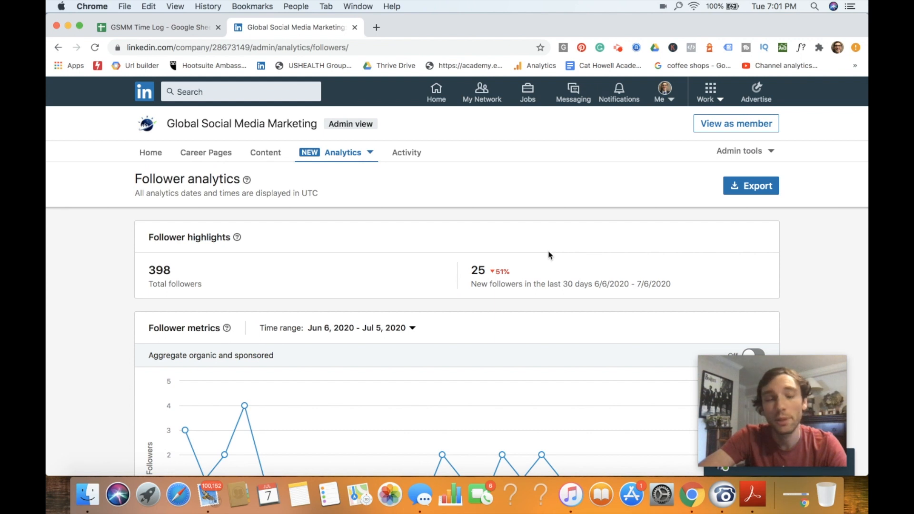
mouse_move(159, 269)
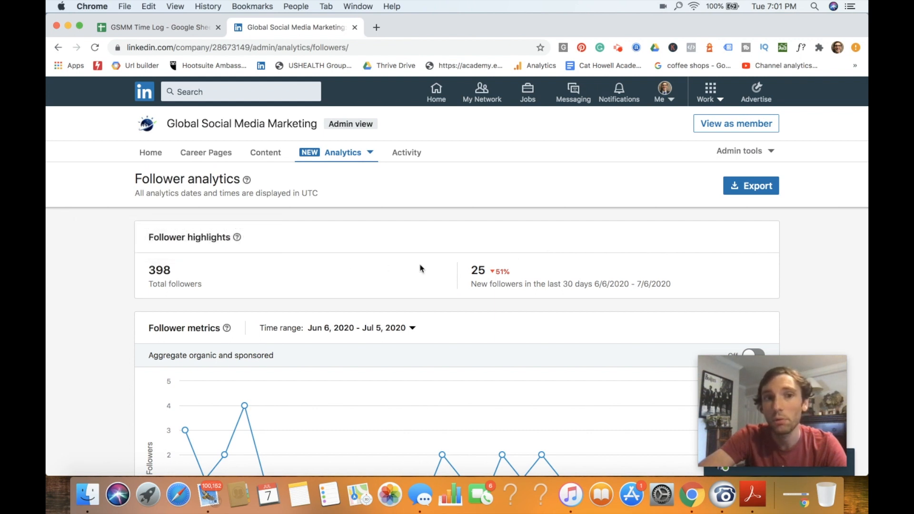
scroll("down", 3)
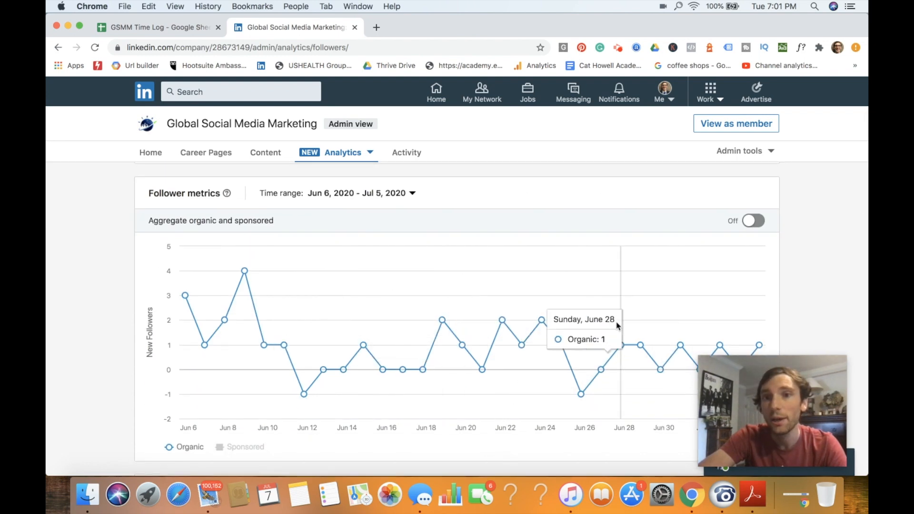
scroll("down", 3)
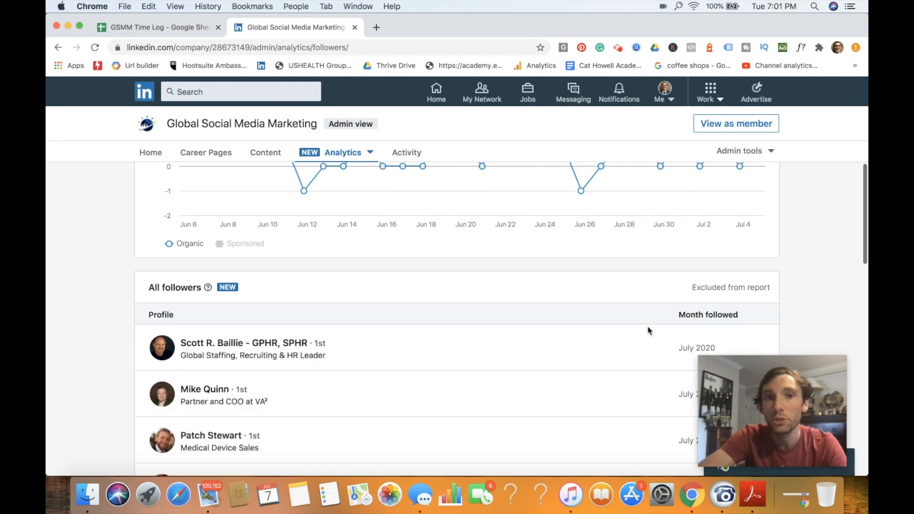
scroll("down", 3)
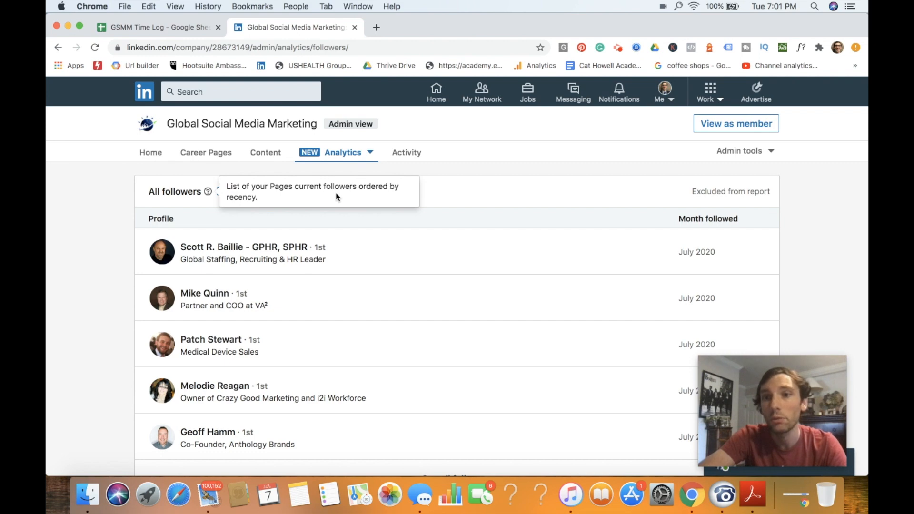
mouse_move(490, 202)
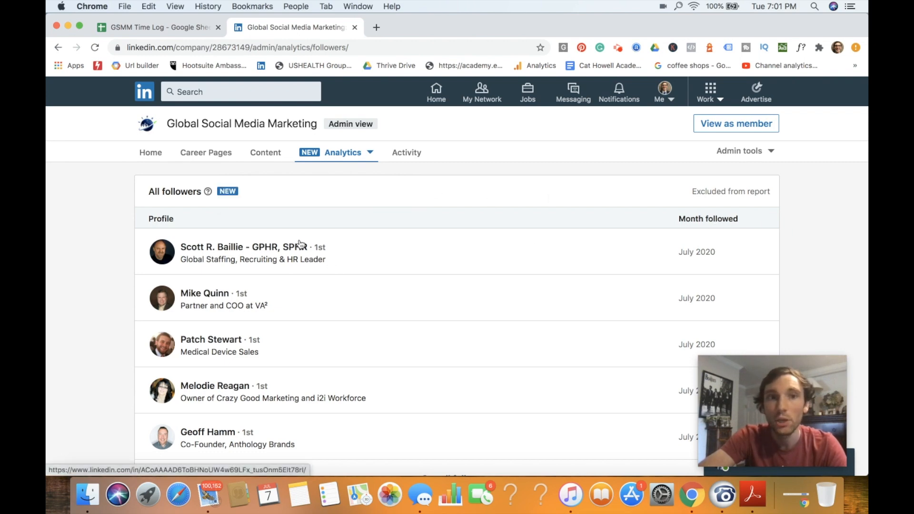
mouse_move(455, 190)
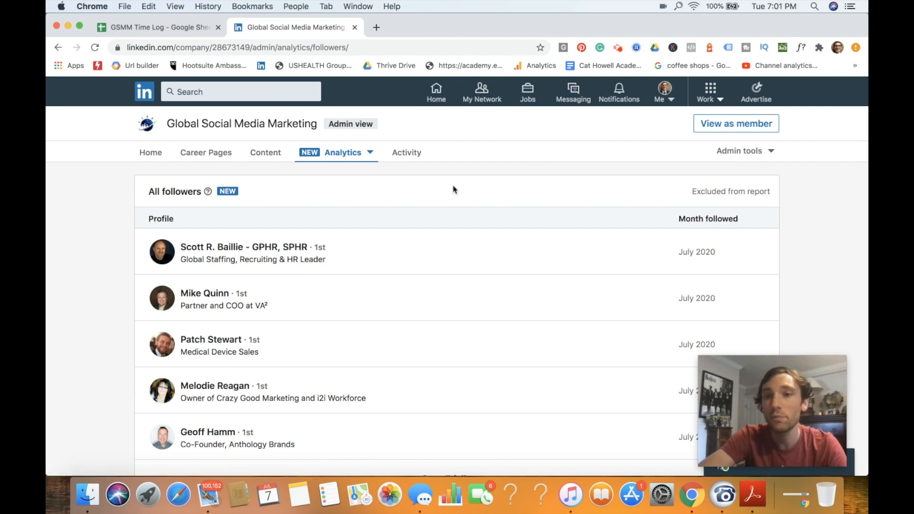
mouse_move(456, 187)
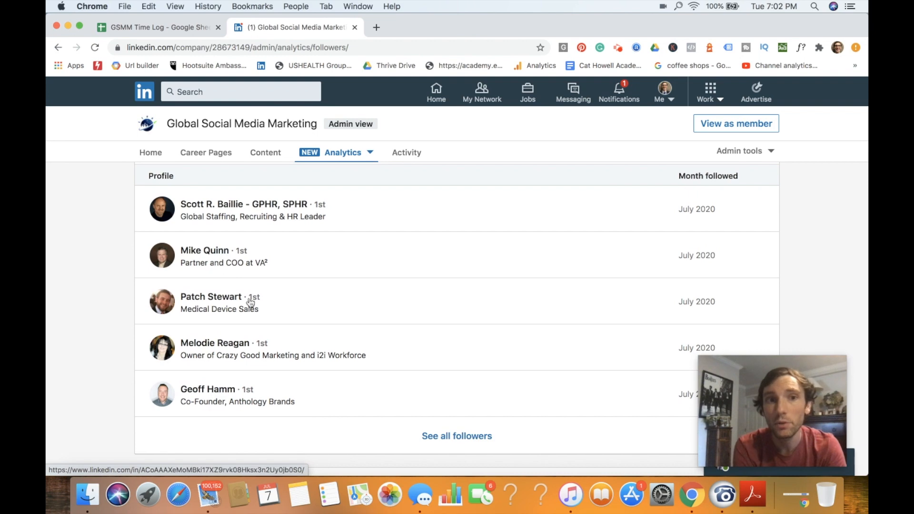
scroll("down", 3)
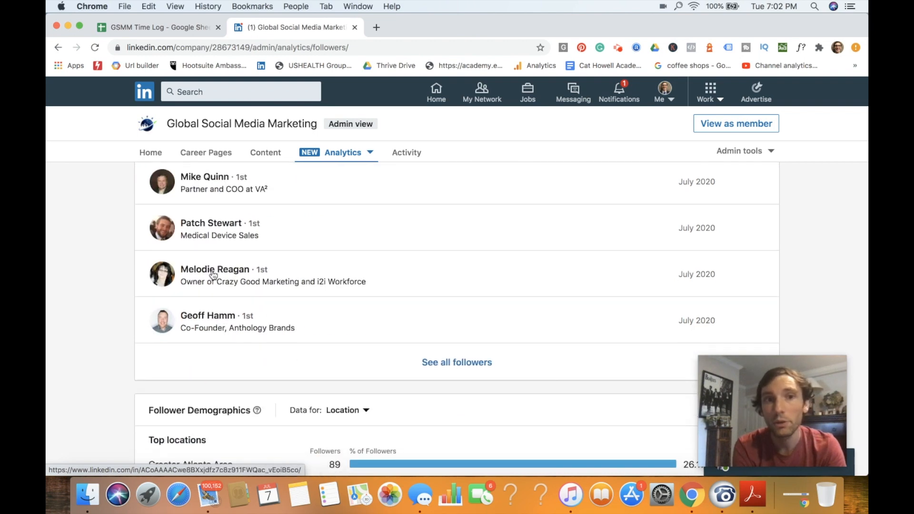
left_click(456, 362)
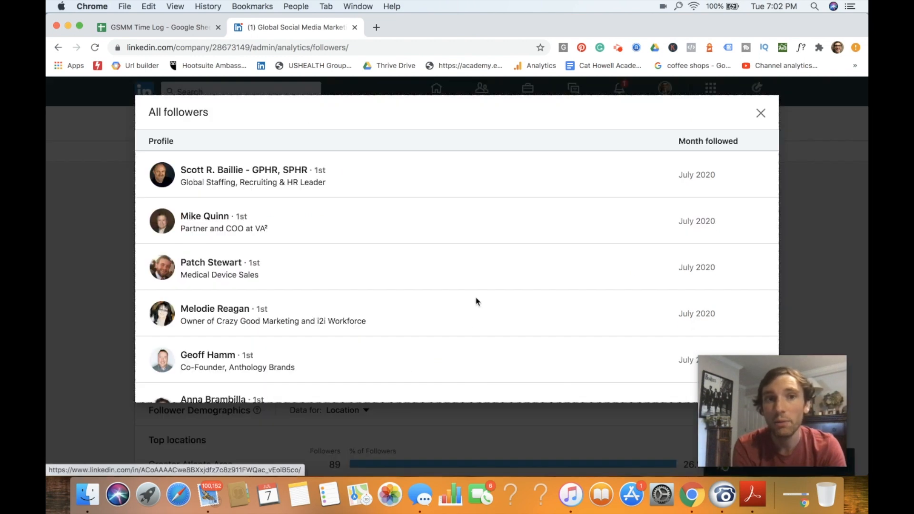
scroll("down", 3)
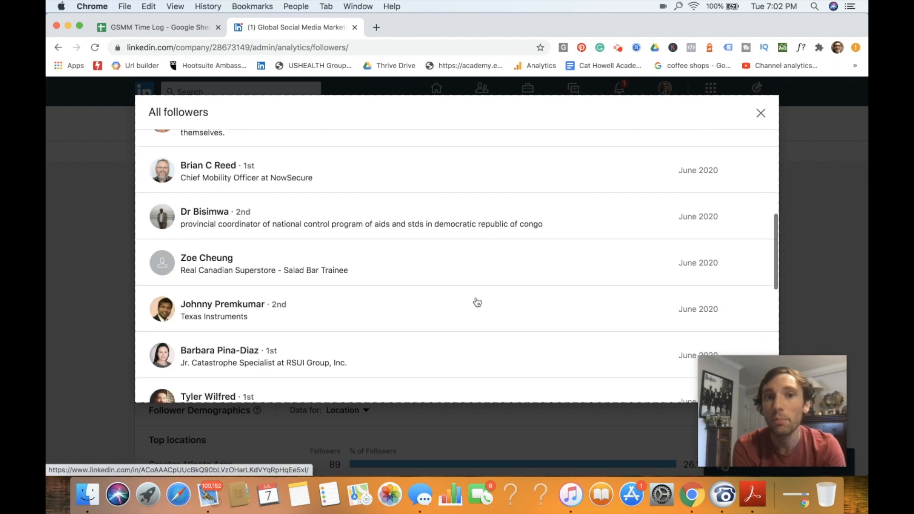
scroll("down", 3)
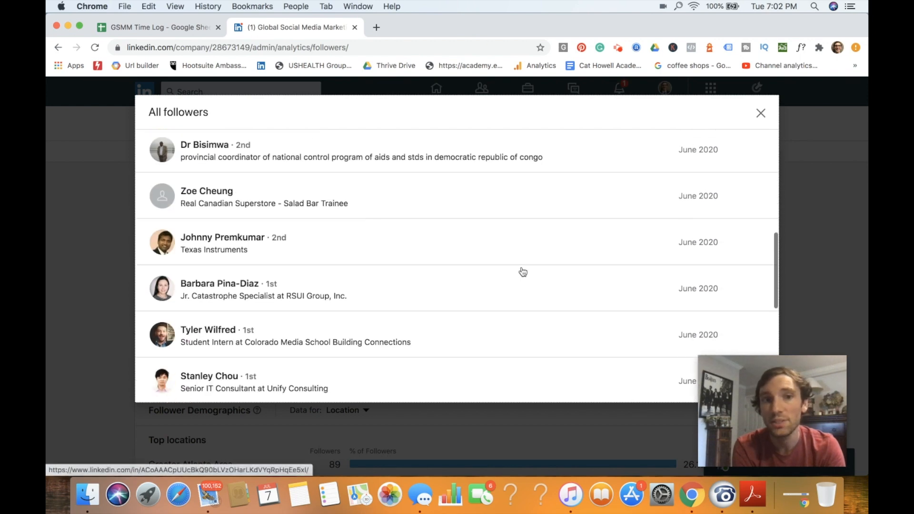
scroll("down", 3)
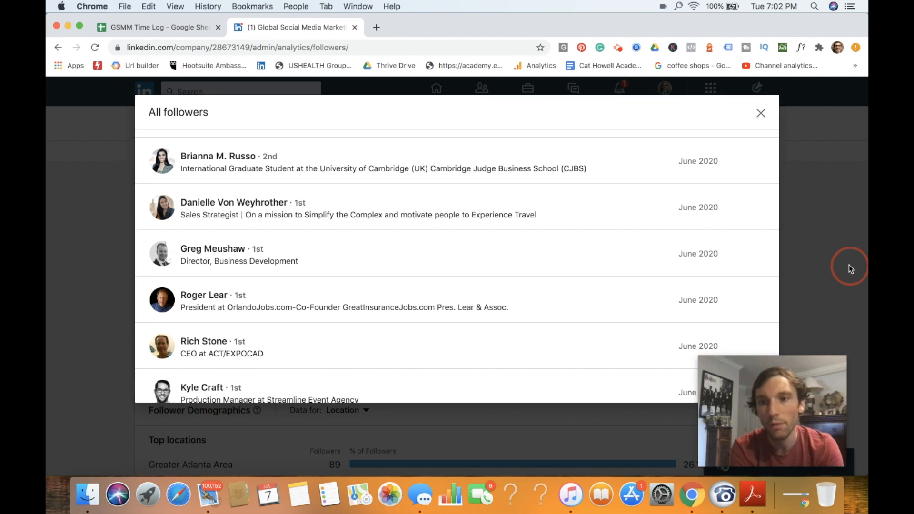
left_click(761, 113)
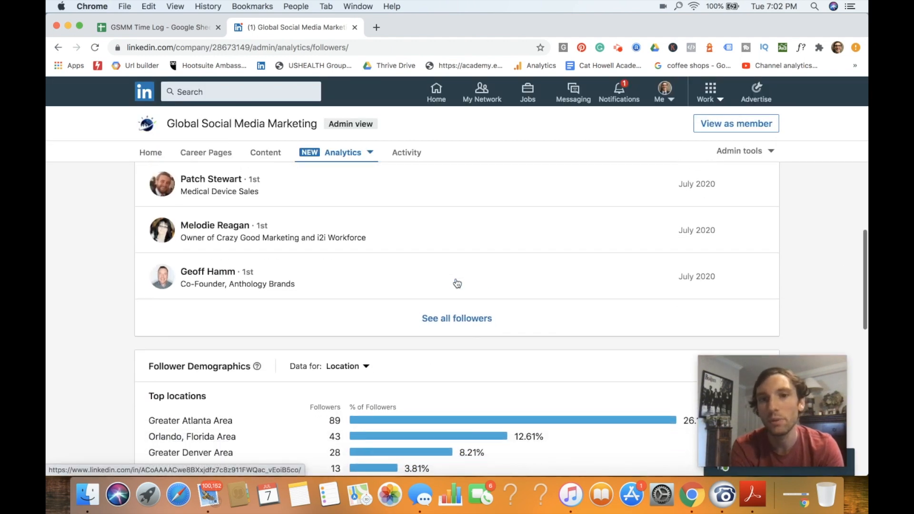
scroll("down", 3)
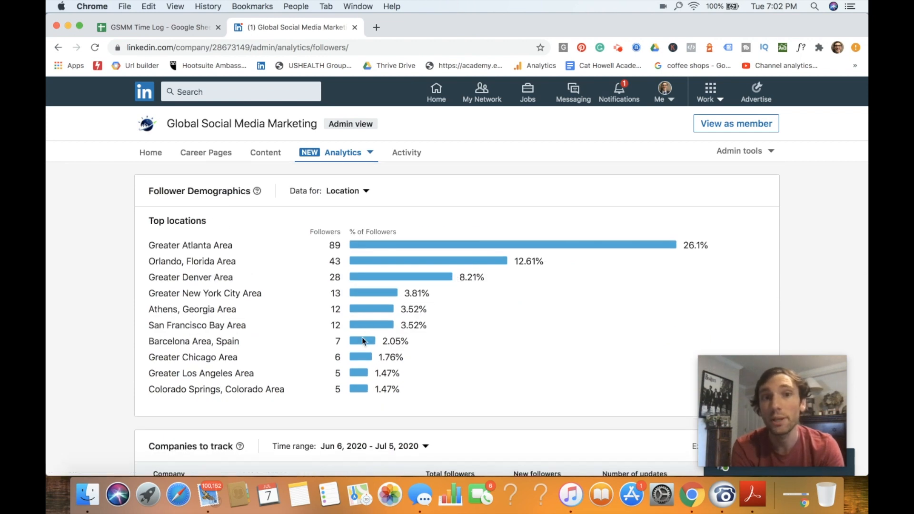
left_click(346, 190)
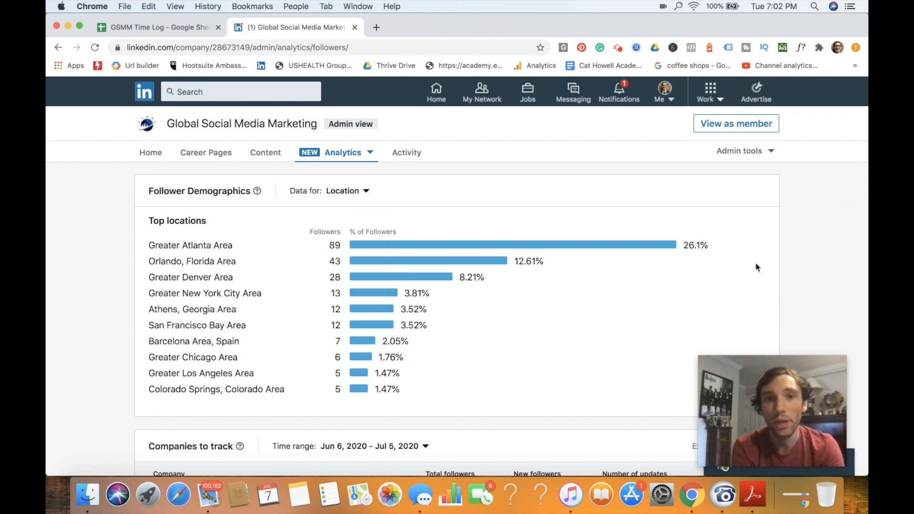
scroll("down", 3)
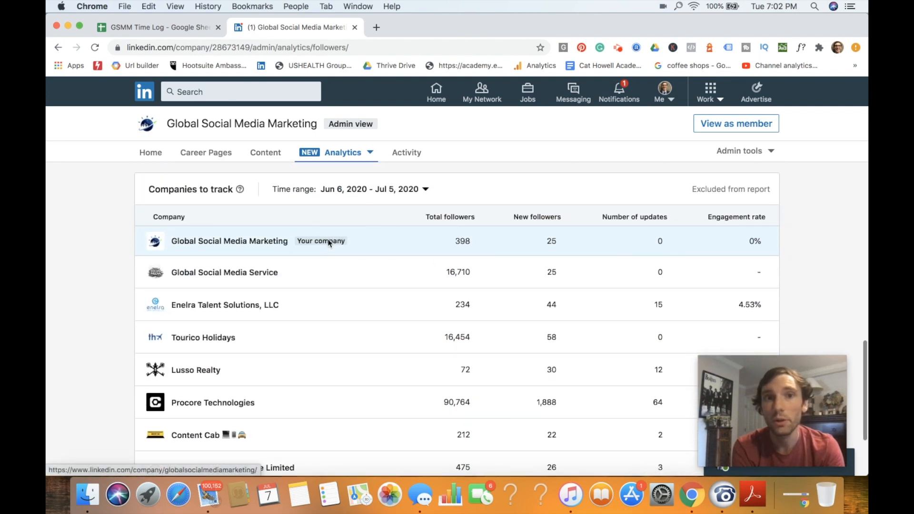
scroll("down", 3)
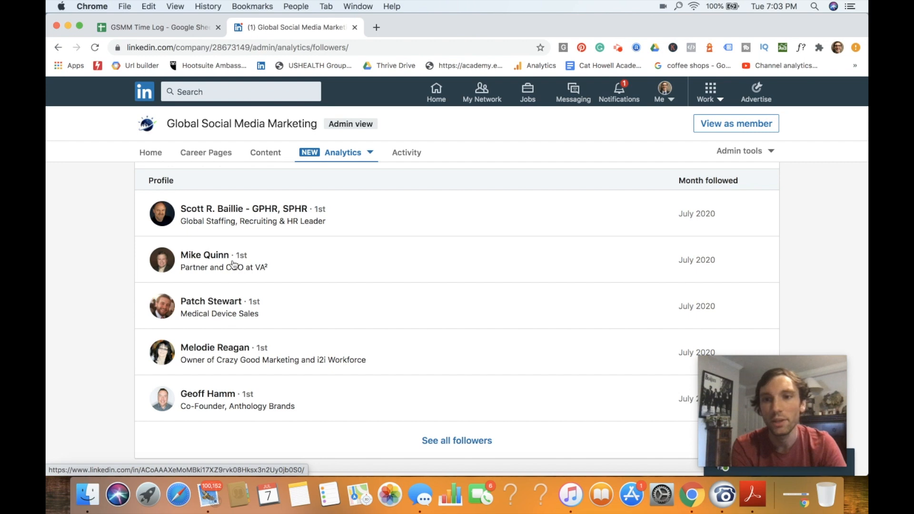
scroll("up", 3)
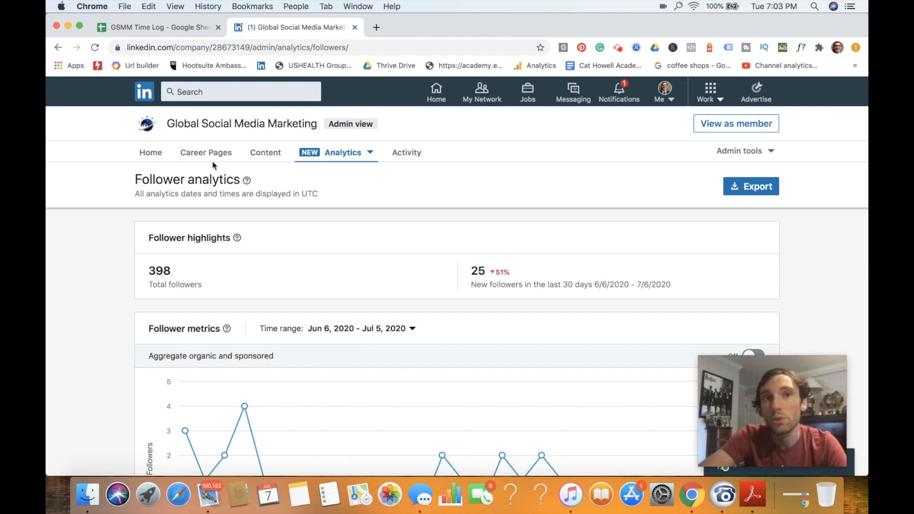
- Return to the page's admin Home and browse its updates feed
left_click(150, 152)
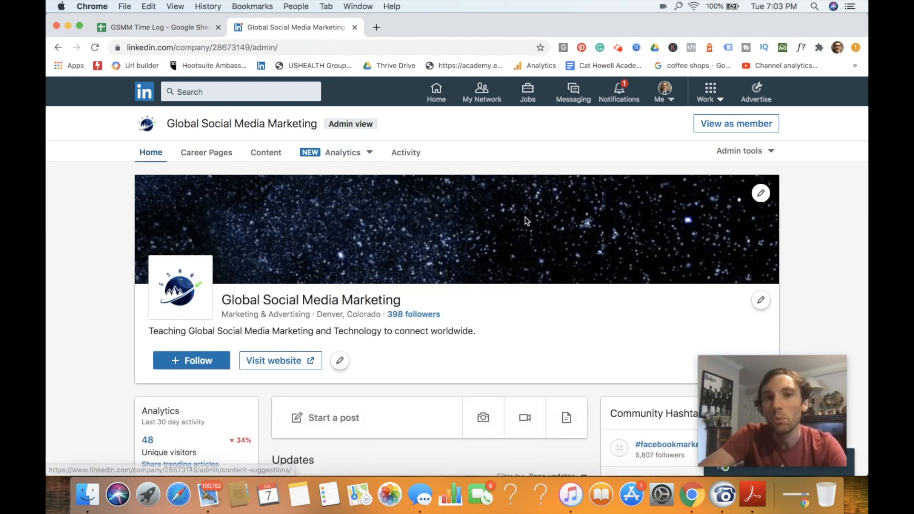
scroll("down", 3)
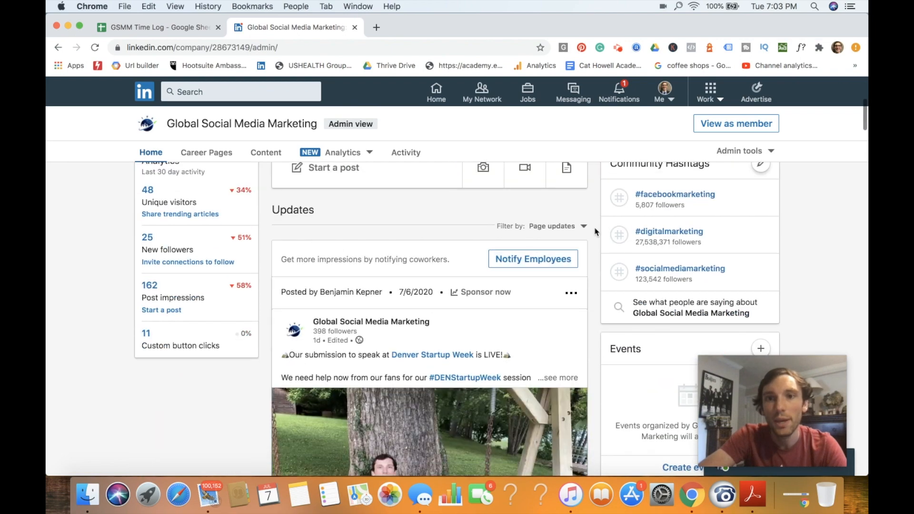
scroll("up", 3)
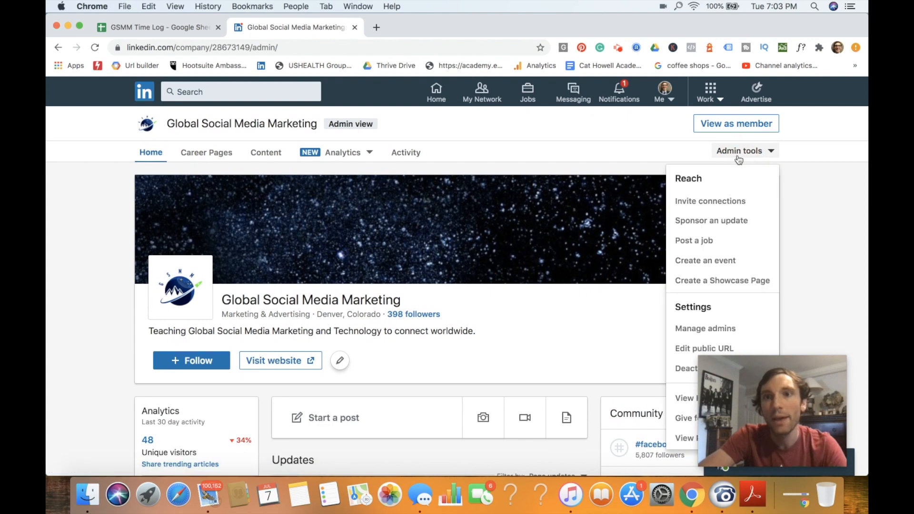
- Choose Invite connections from Admin tools to bring up the invite dialog
left_click(710, 201)
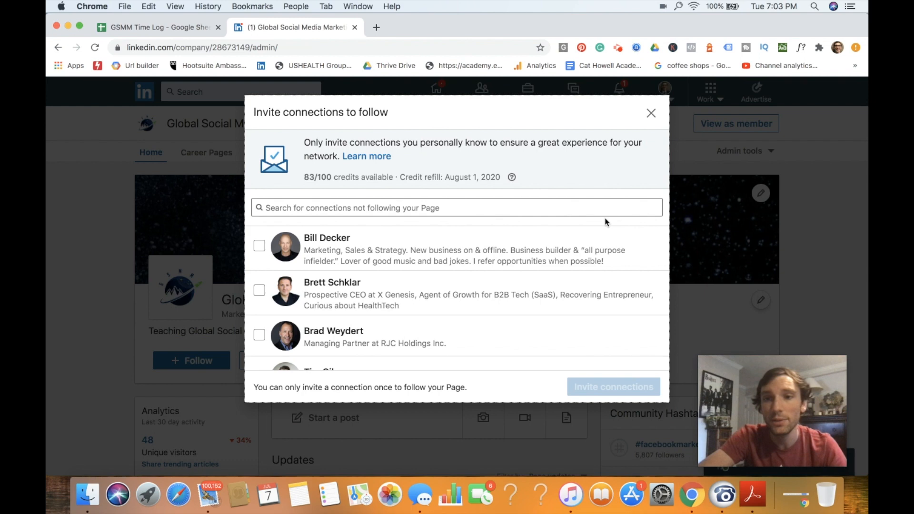
mouse_move(388, 265)
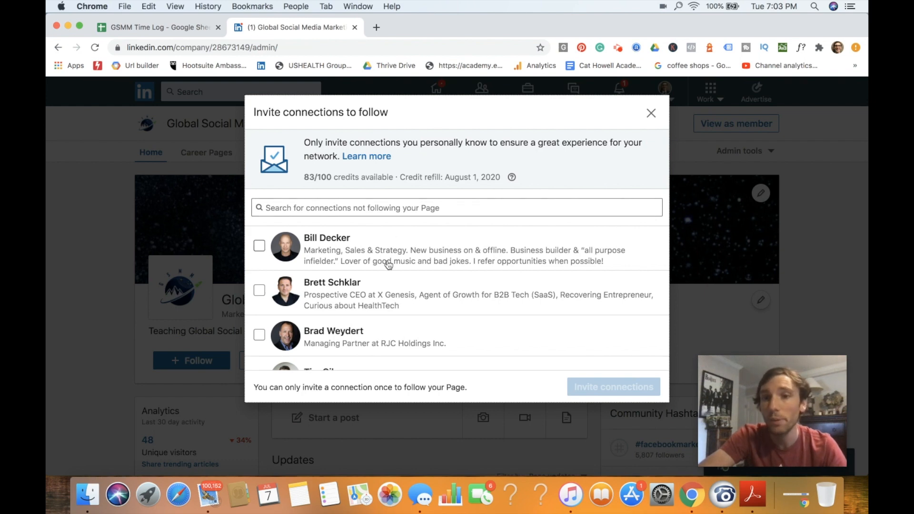